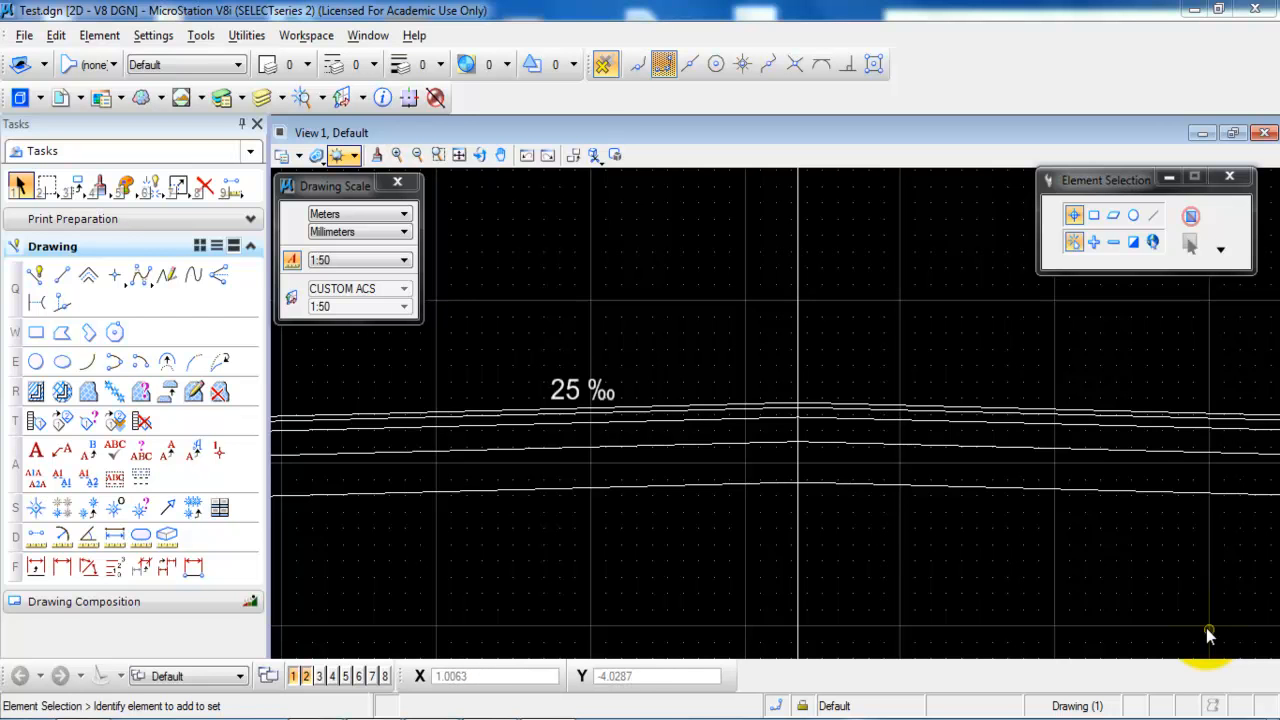
Open the Windows Start menu over the pavement drawing to search for a program.
left_click(650, 485)
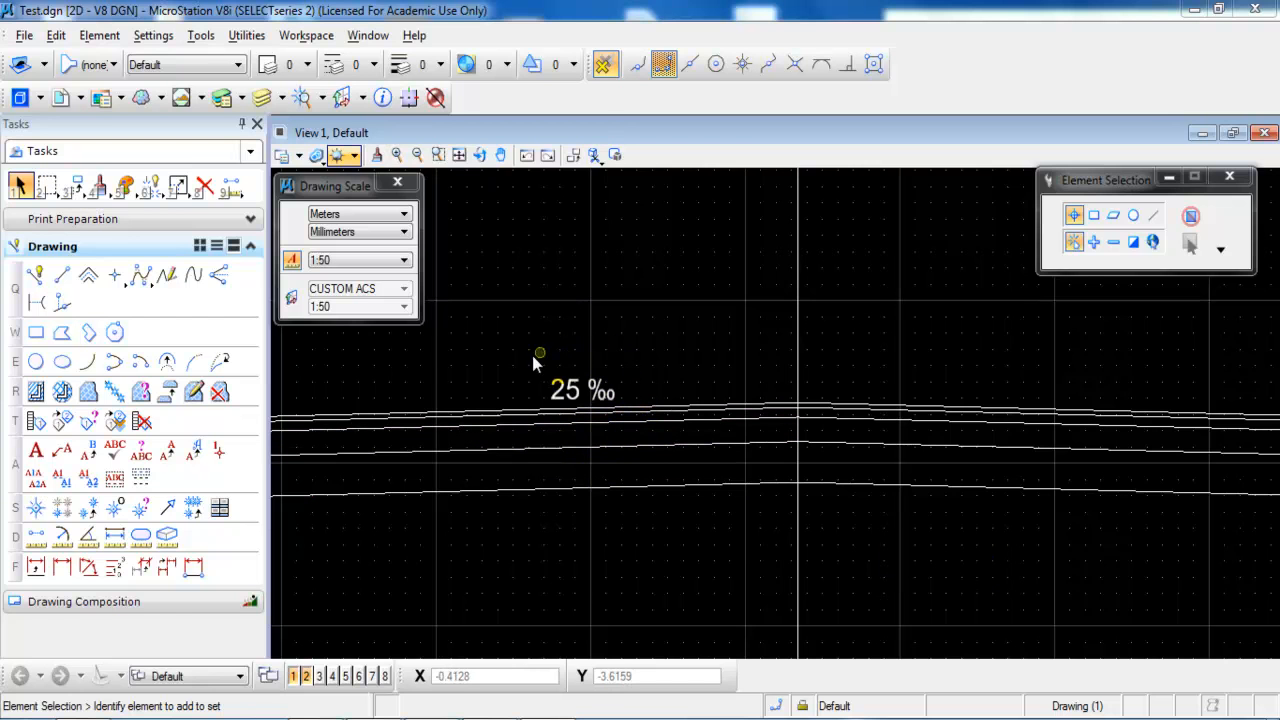
mouse_move(620, 375)
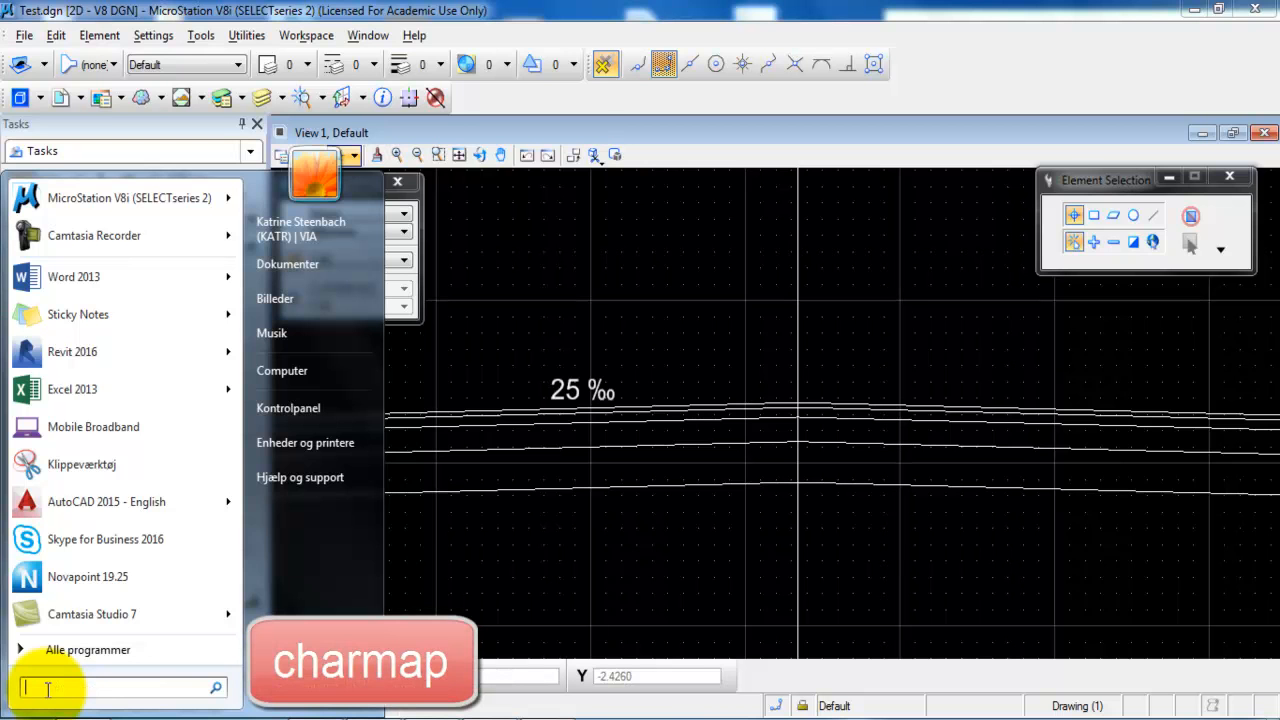
Find the per mille sign ‰ in Character Map, copy it, and close Character Map.
type("charmap")
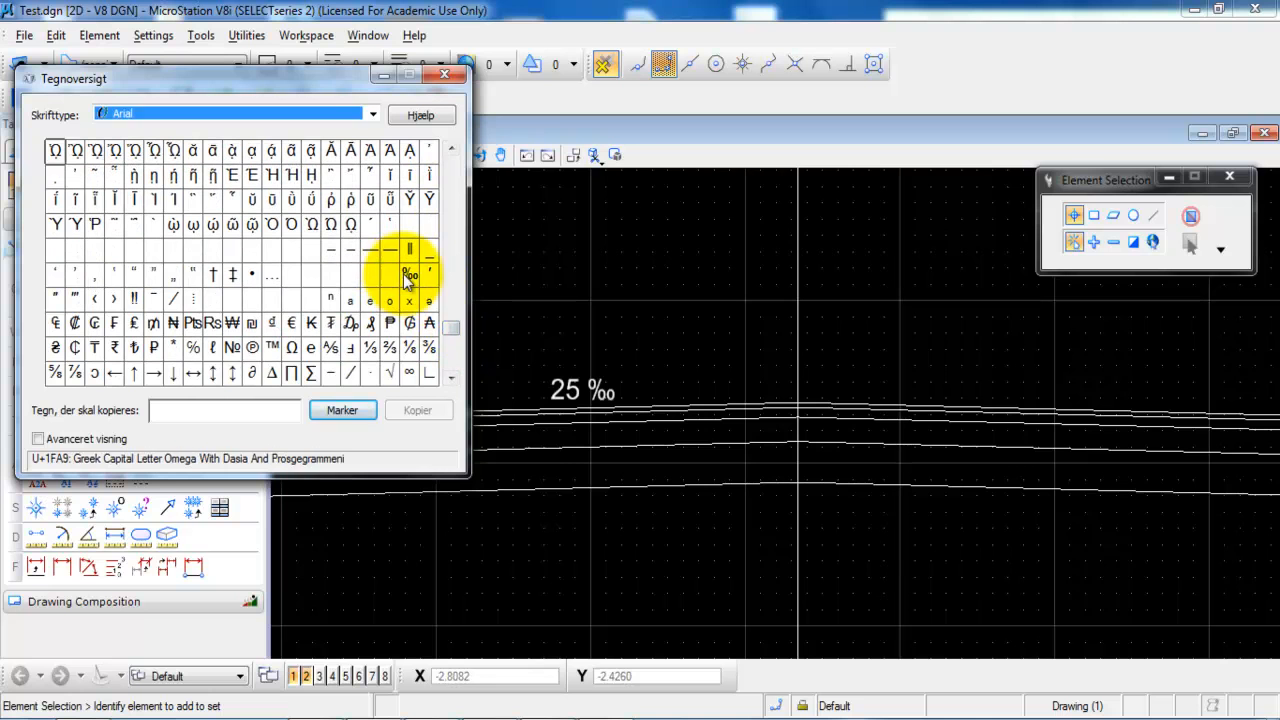
left_click(408, 274)
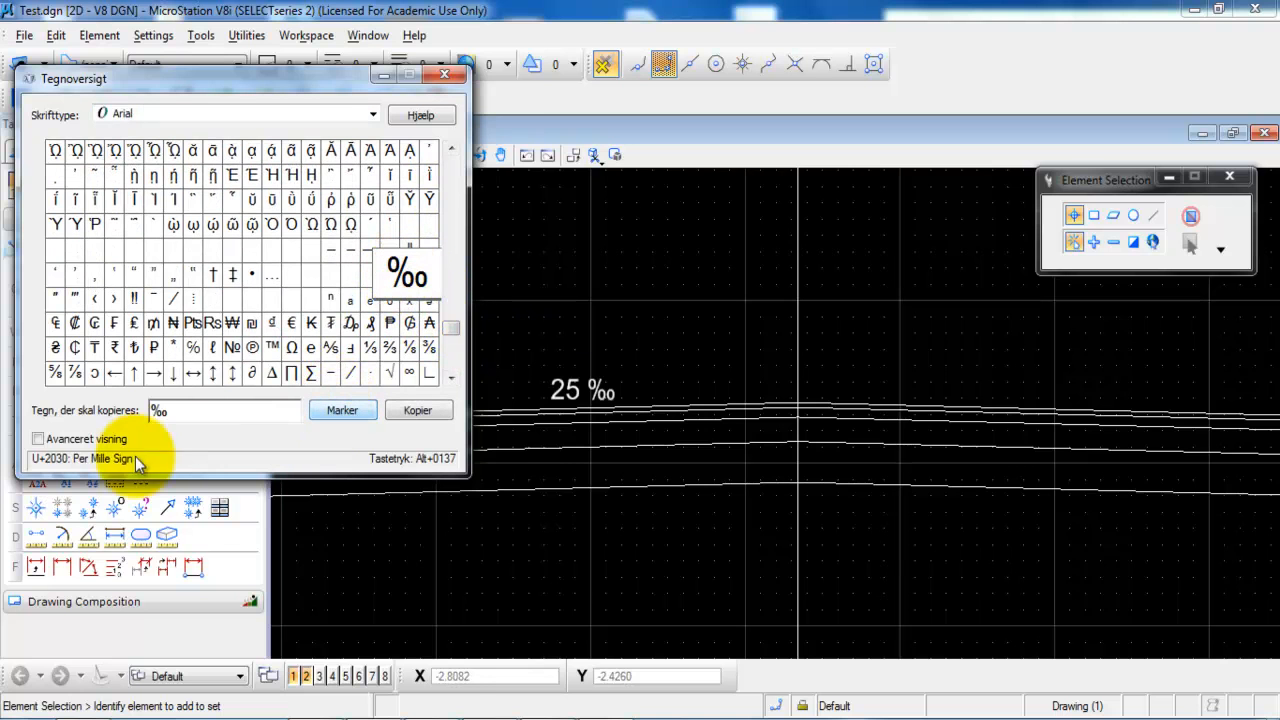
key("ctrl+c")
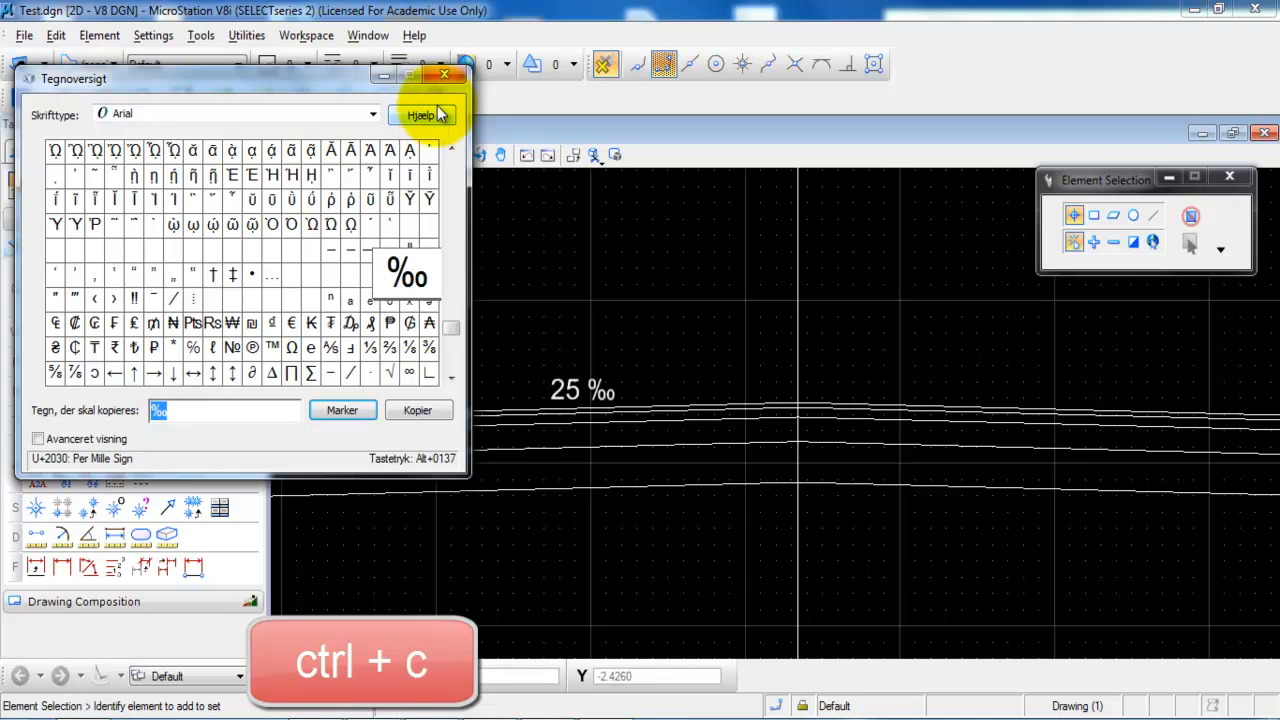
mouse_move(445, 78)
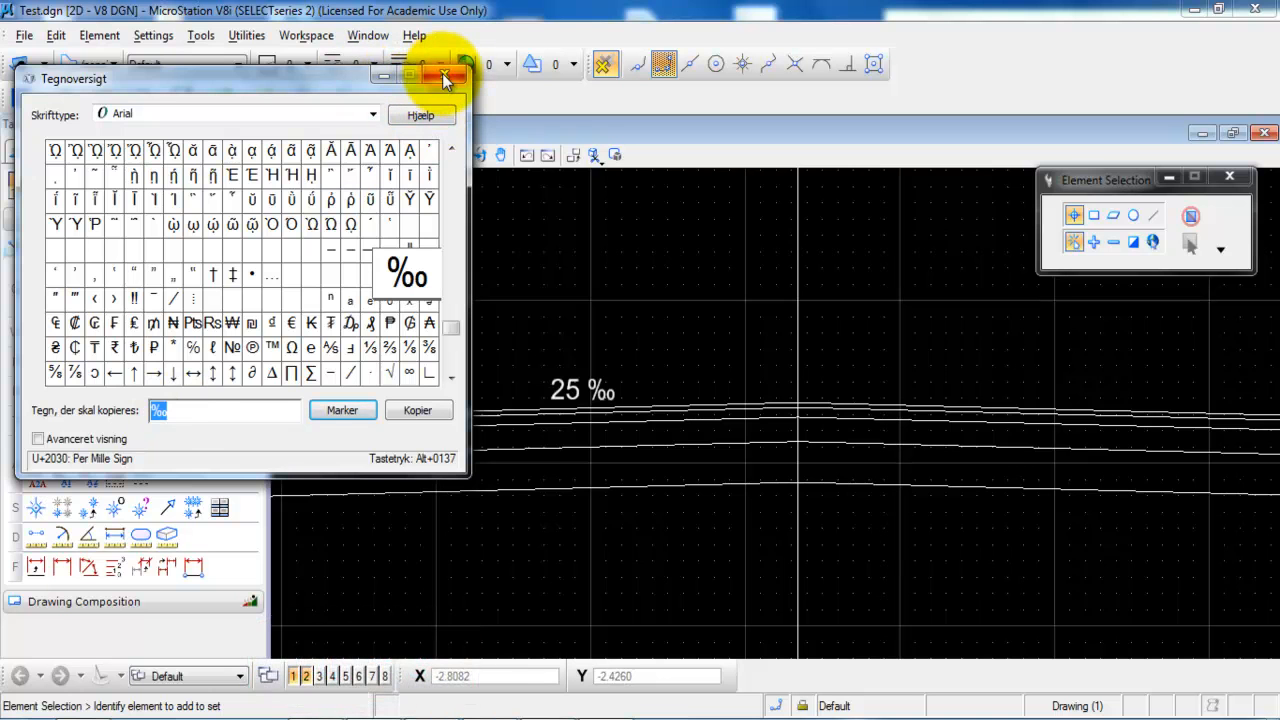
left_click(444, 78)
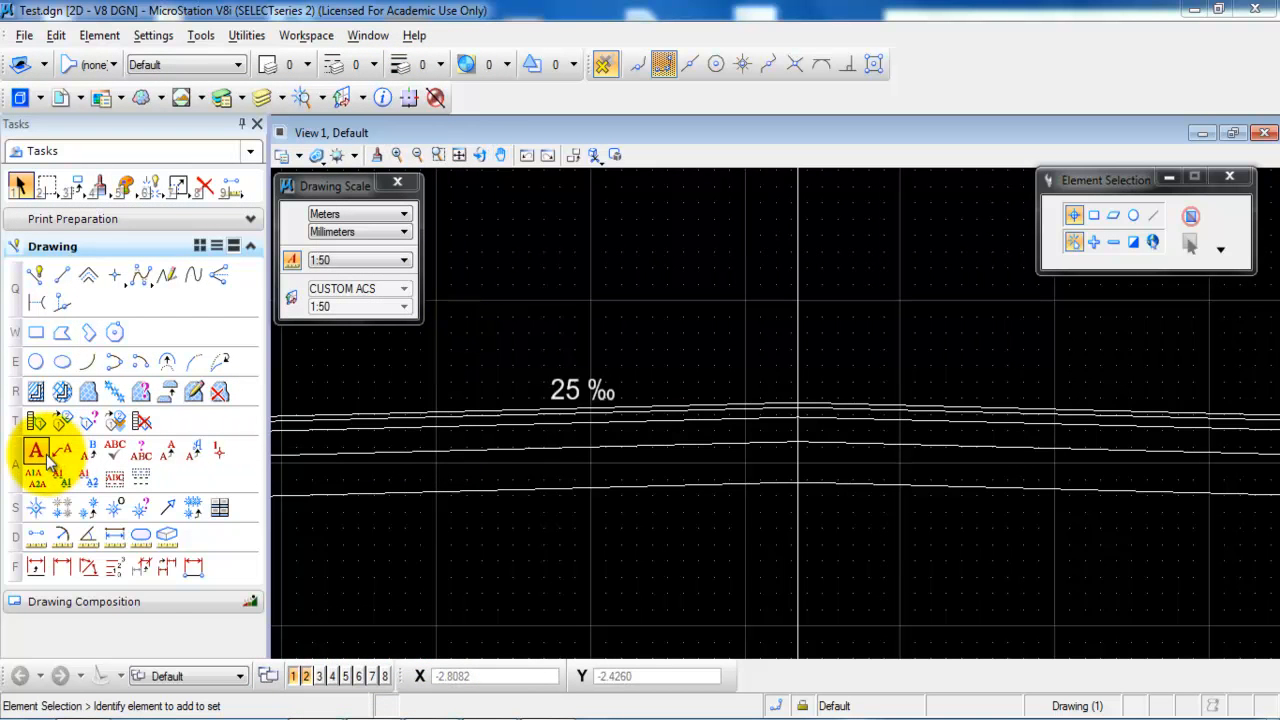
mouse_move(35, 450)
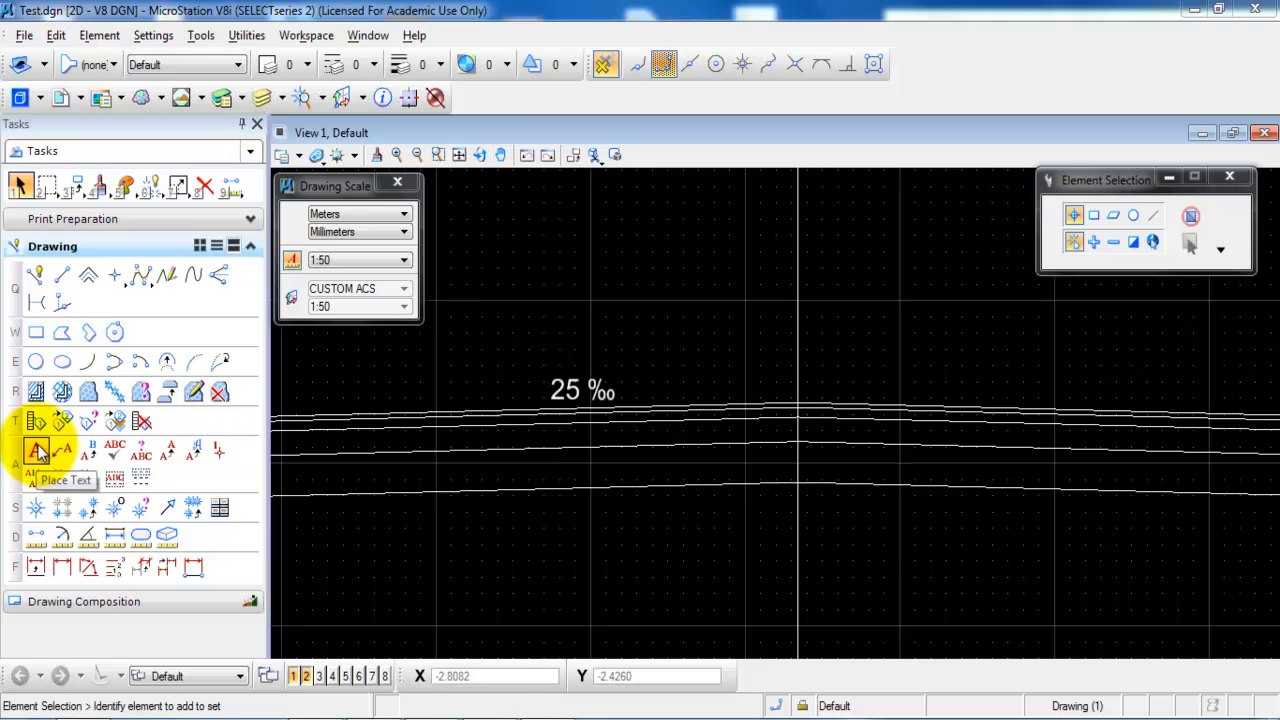
Start a new text label reading 25 followed by the pasted ‰ sign.
left_click(35, 451)
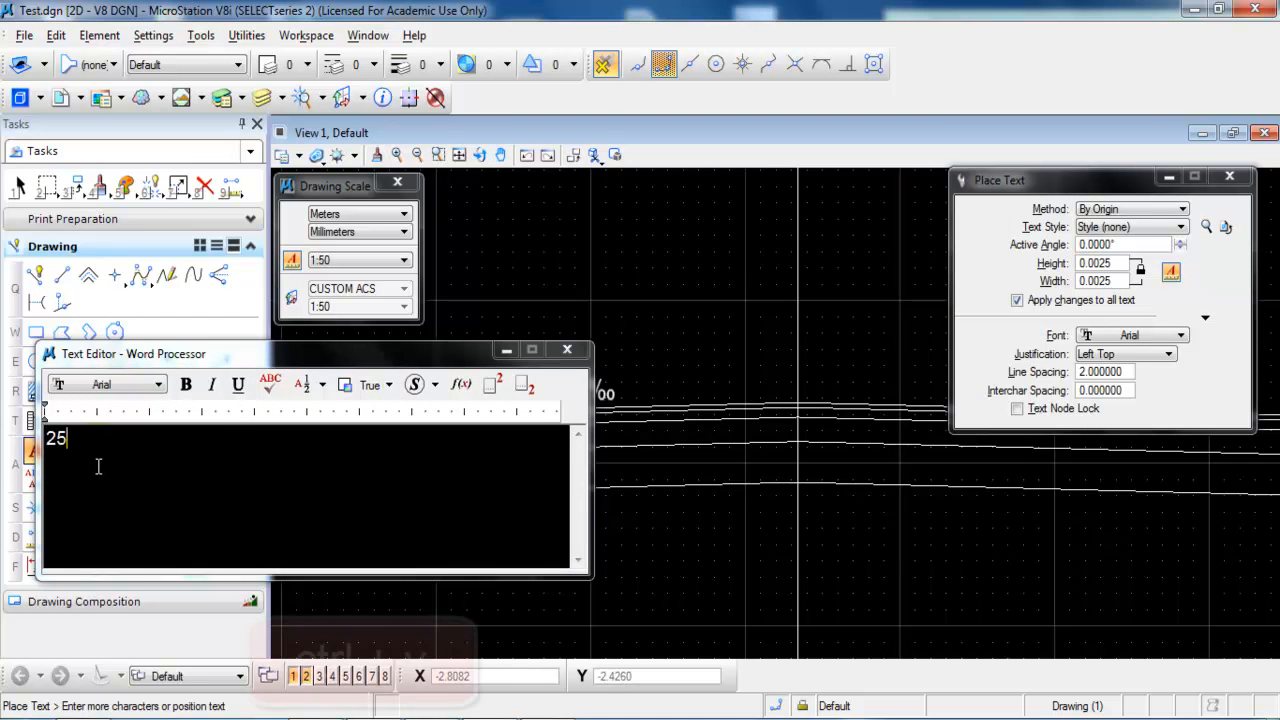
key("ctrl+v")
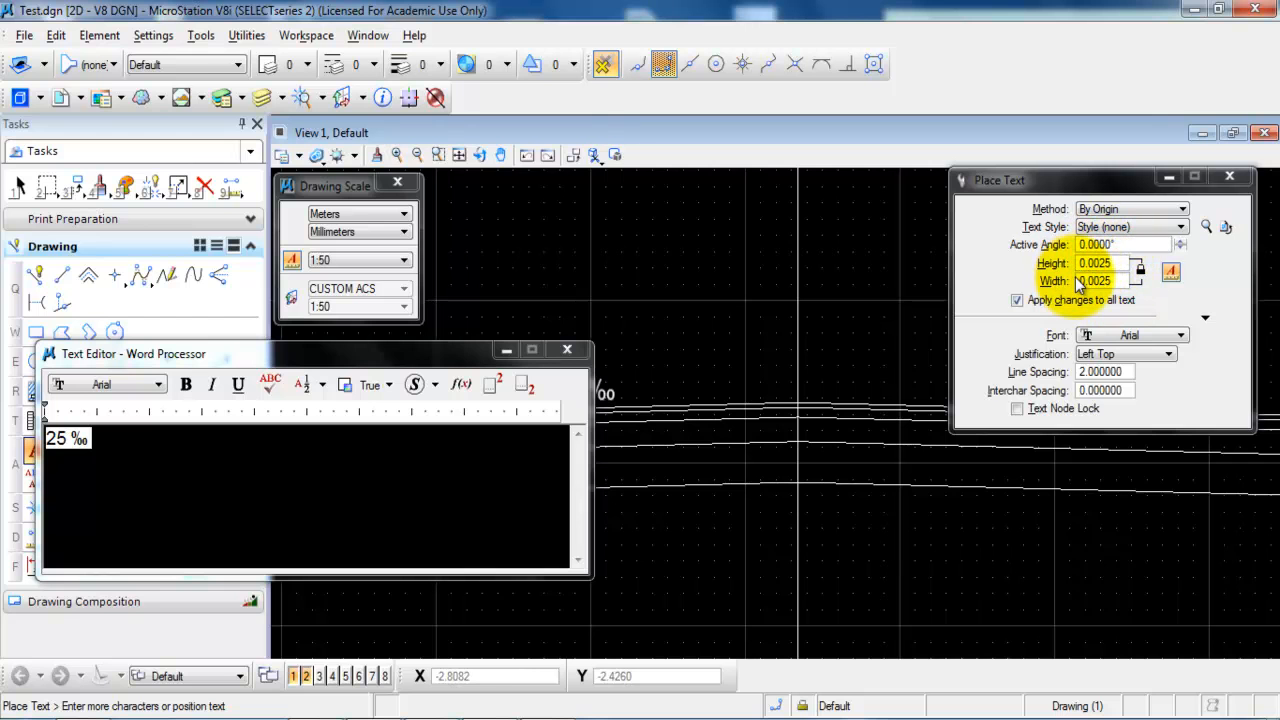
mouse_move(1195, 285)
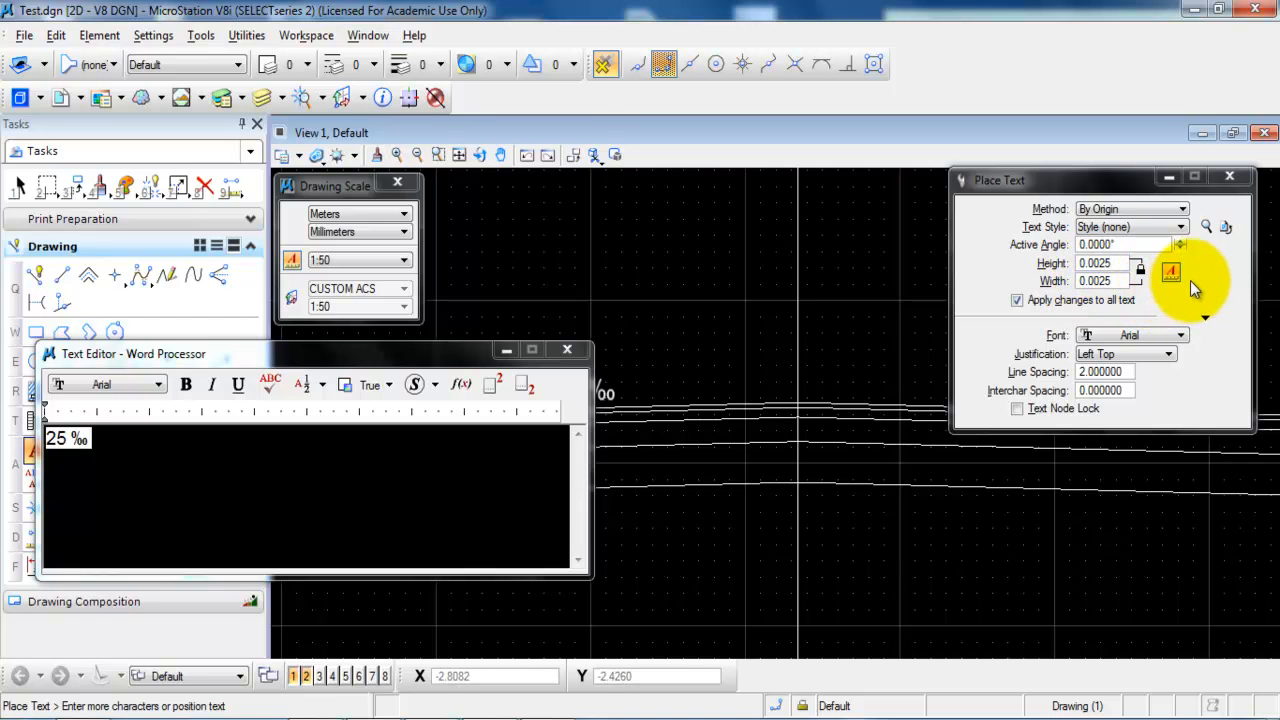
mouse_move(1190, 275)
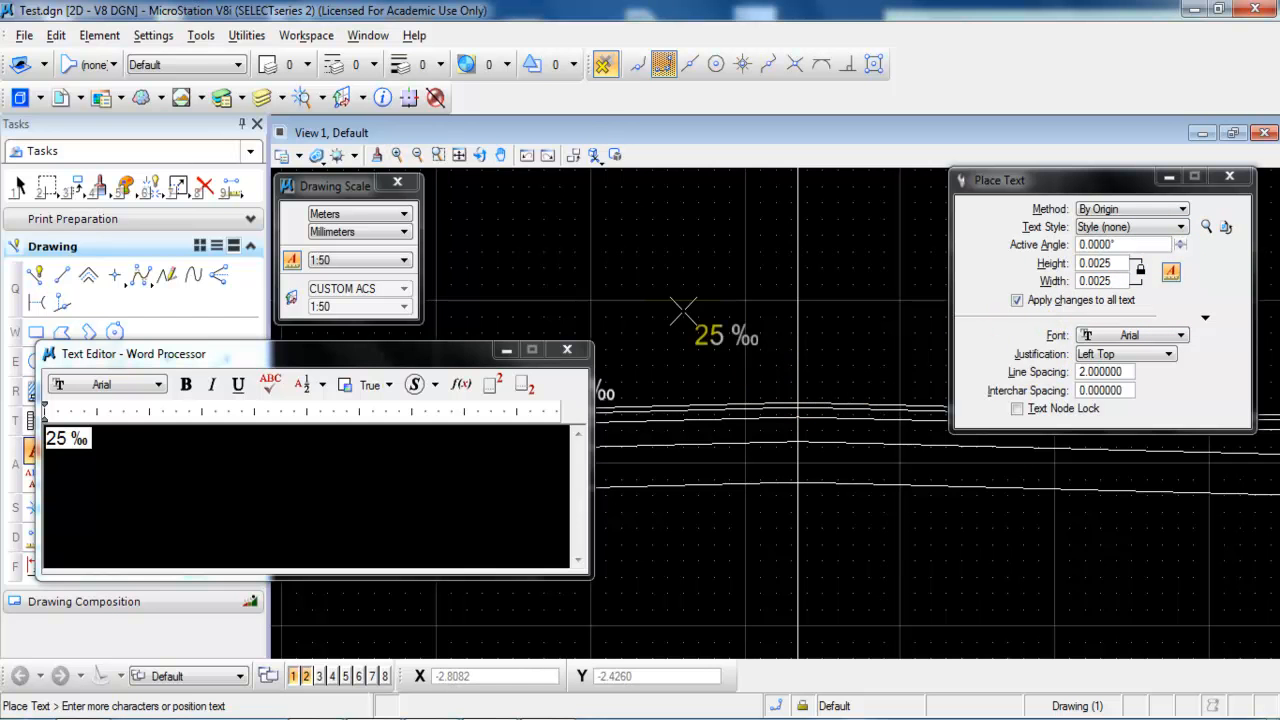
mouse_move(700, 323)
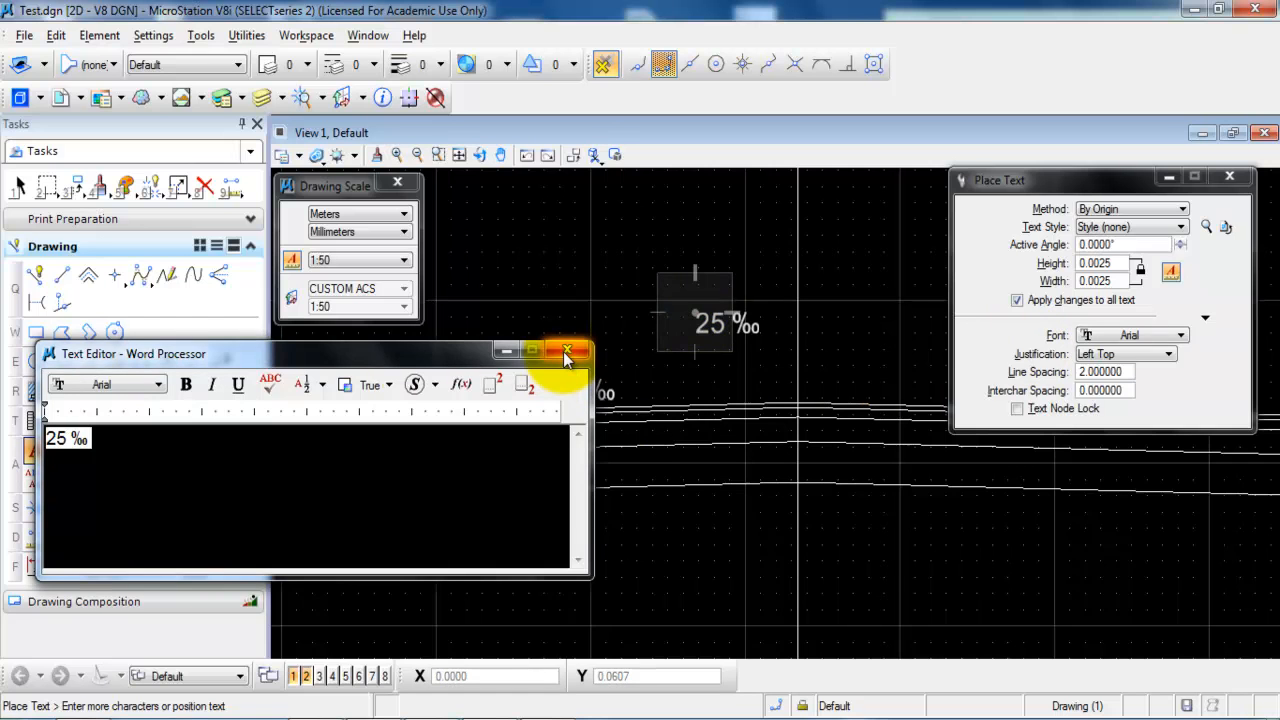
Place the '25 ‰' label and set the drawing scale to 1:100.
left_click(568, 352)
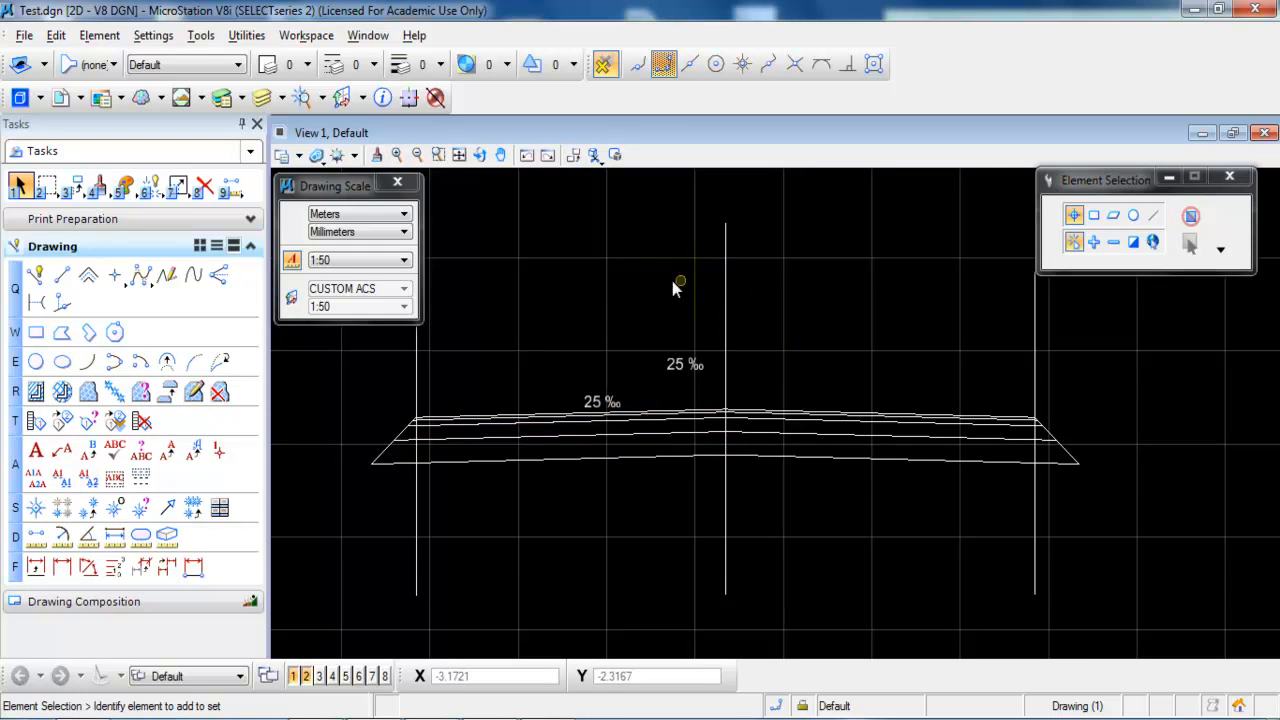
mouse_move(639, 333)
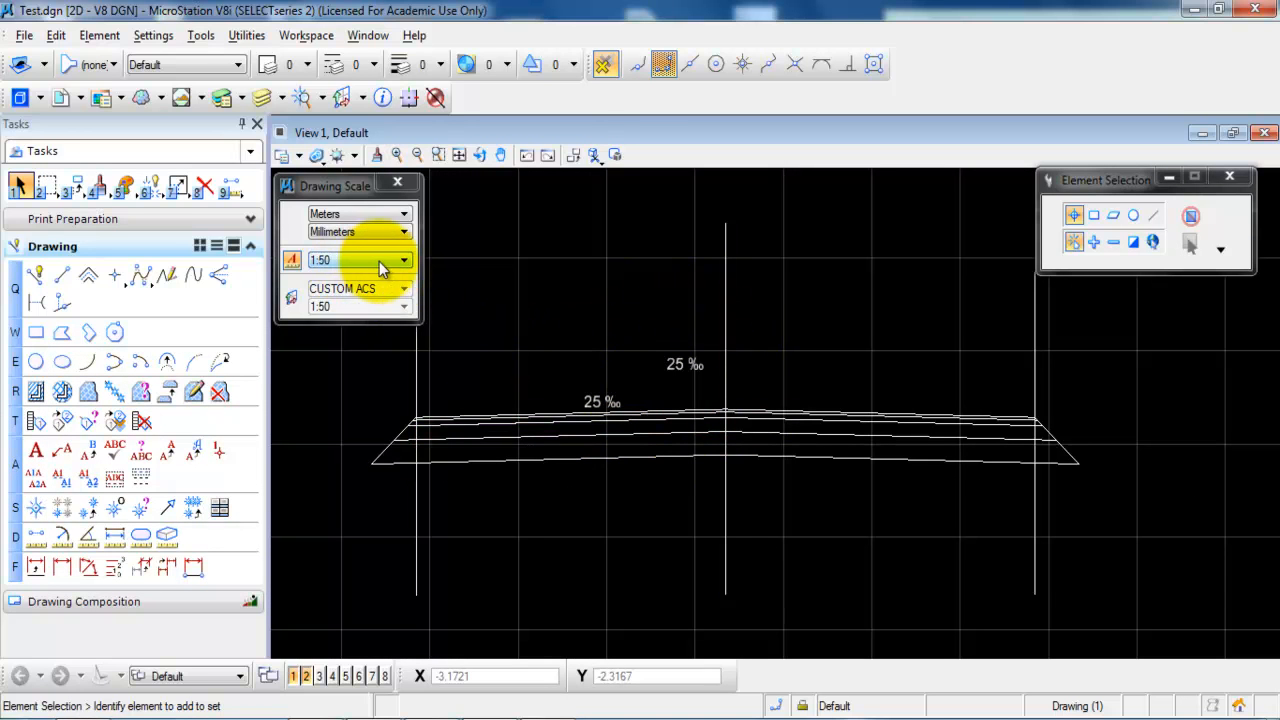
left_click(403, 260)
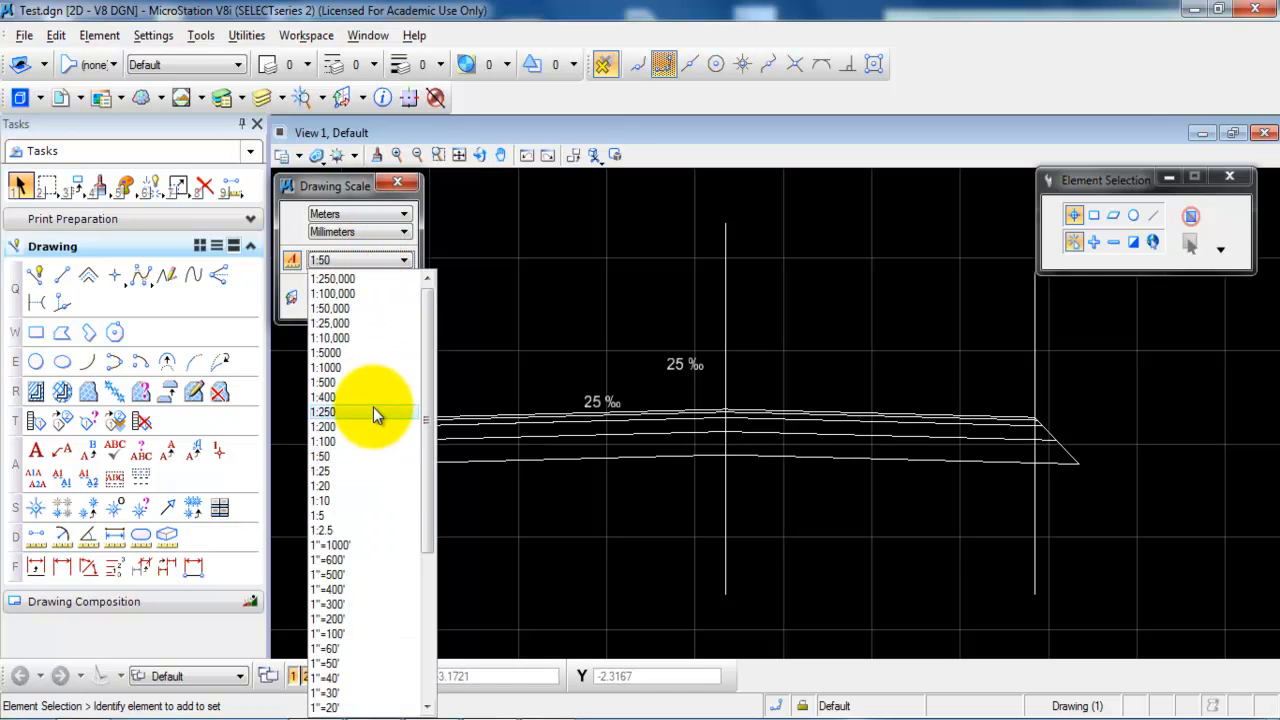
left_click(322, 440)
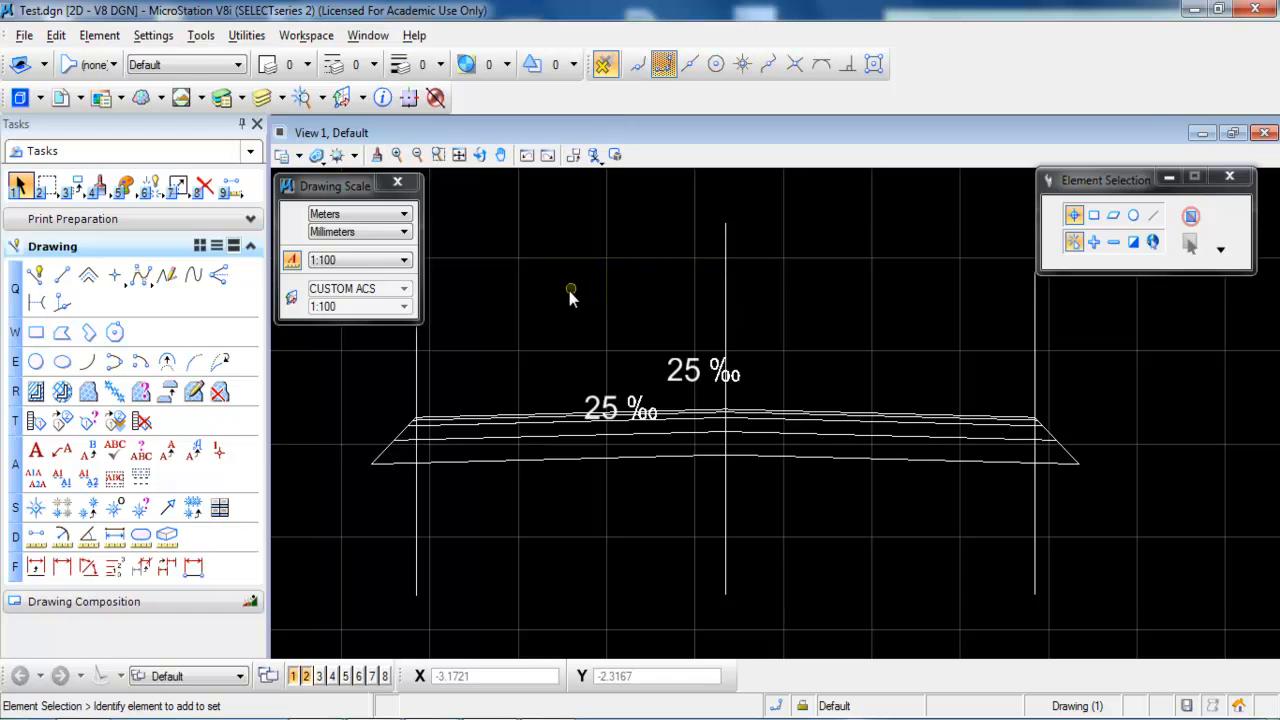
left_click(745, 408)
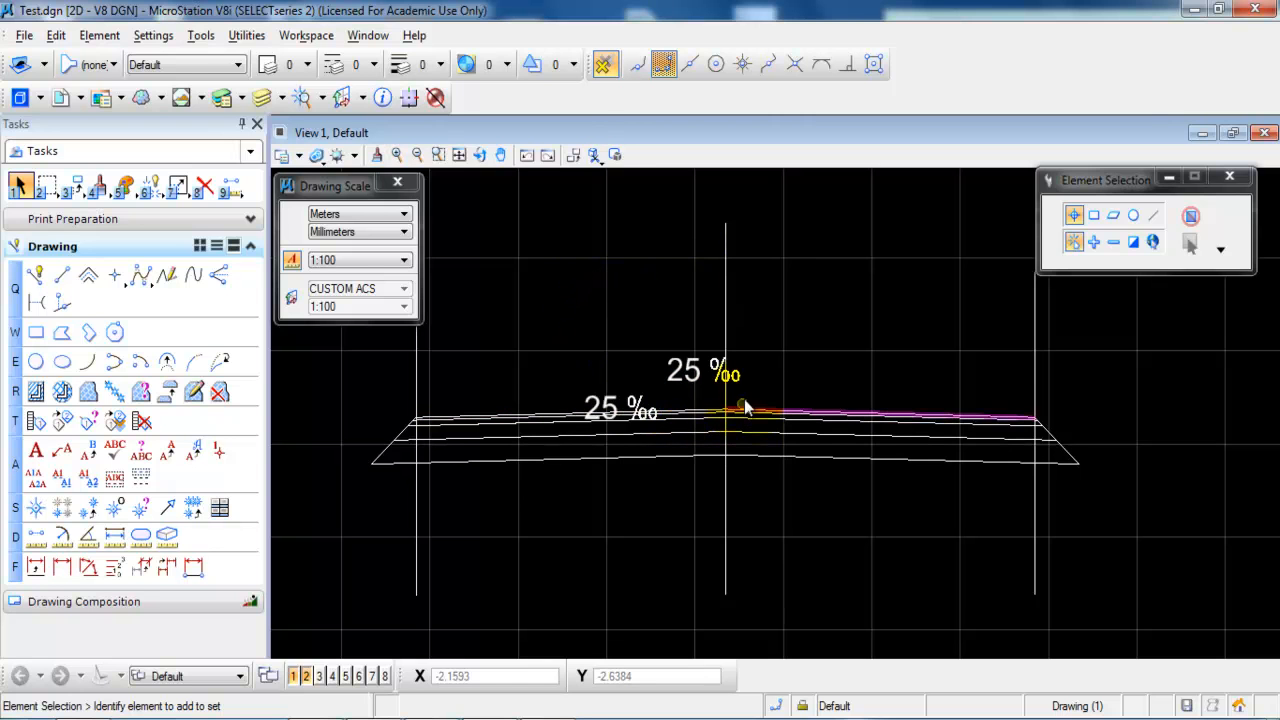